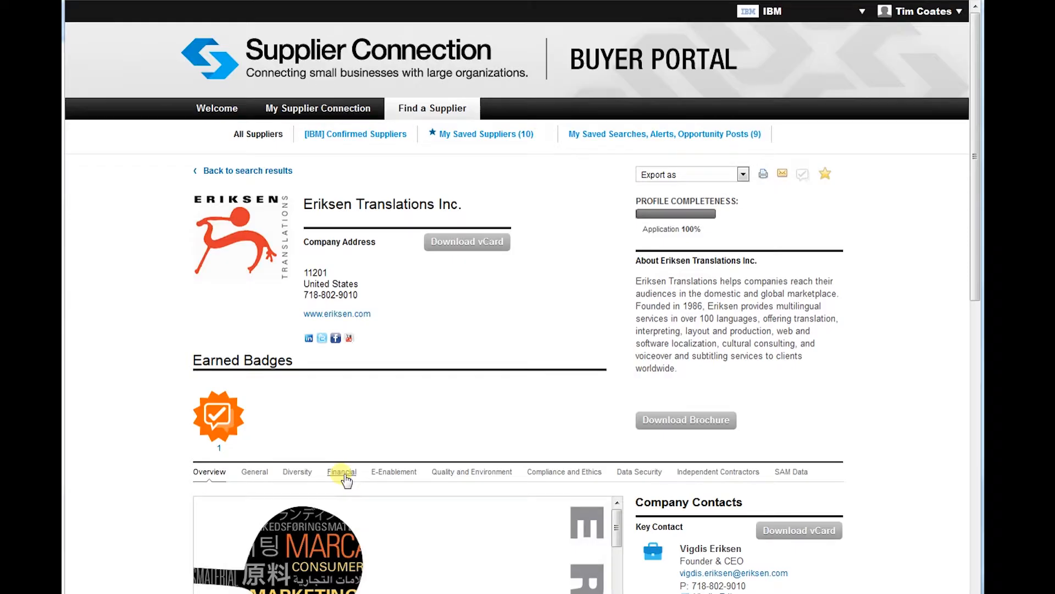
# Show the Financial section of the Eriksen Translations Inc. profile with last year's revenue bracket.
pyautogui.click(341, 472)
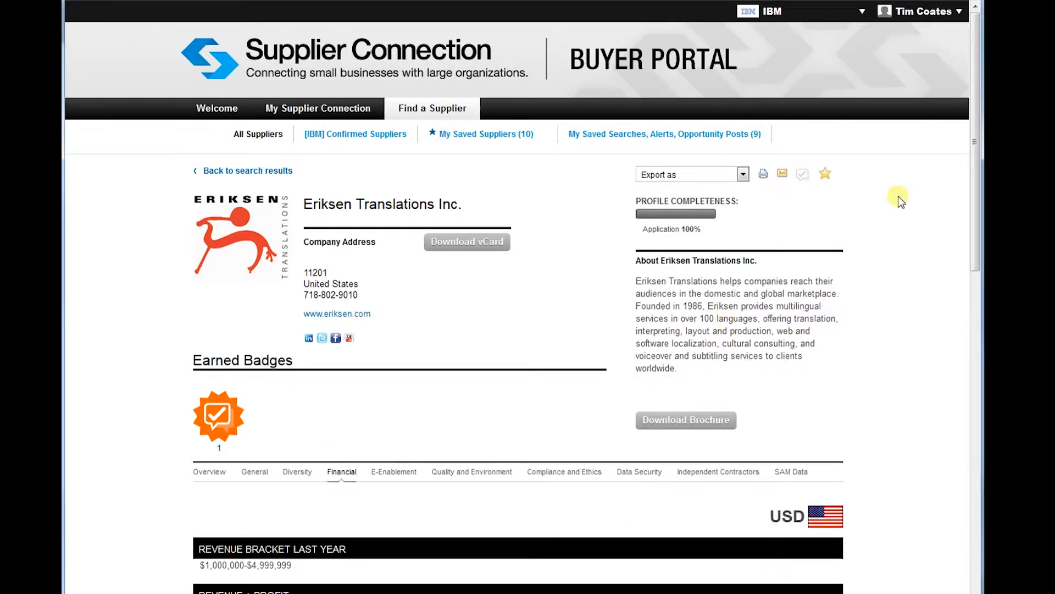
# Scroll to the three-year Revenue + Profit chart with its exact revenue and profit figures.
pyautogui.scroll(-3)
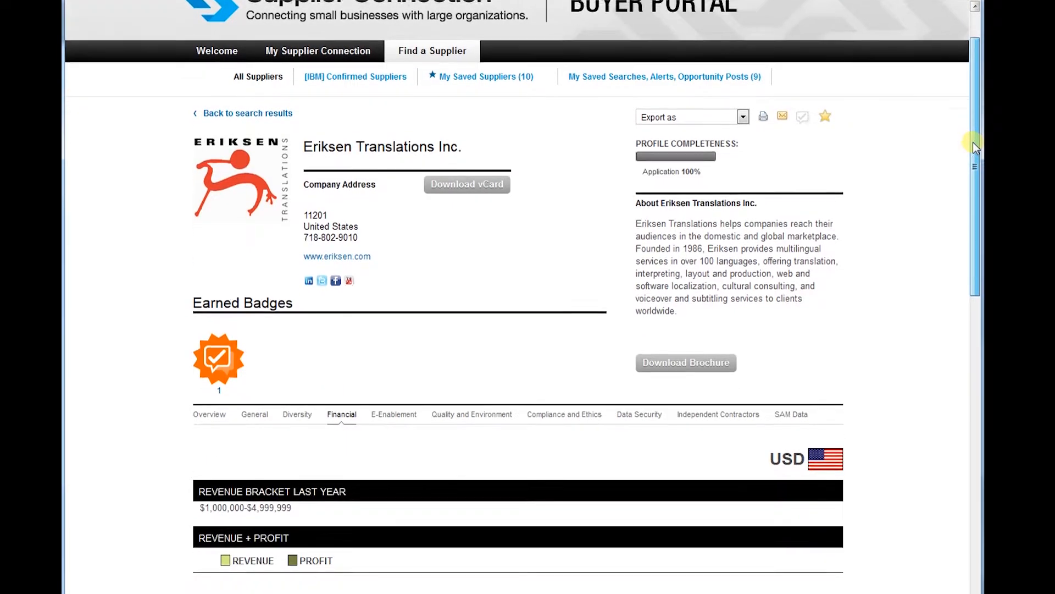
pyautogui.scroll(-3)
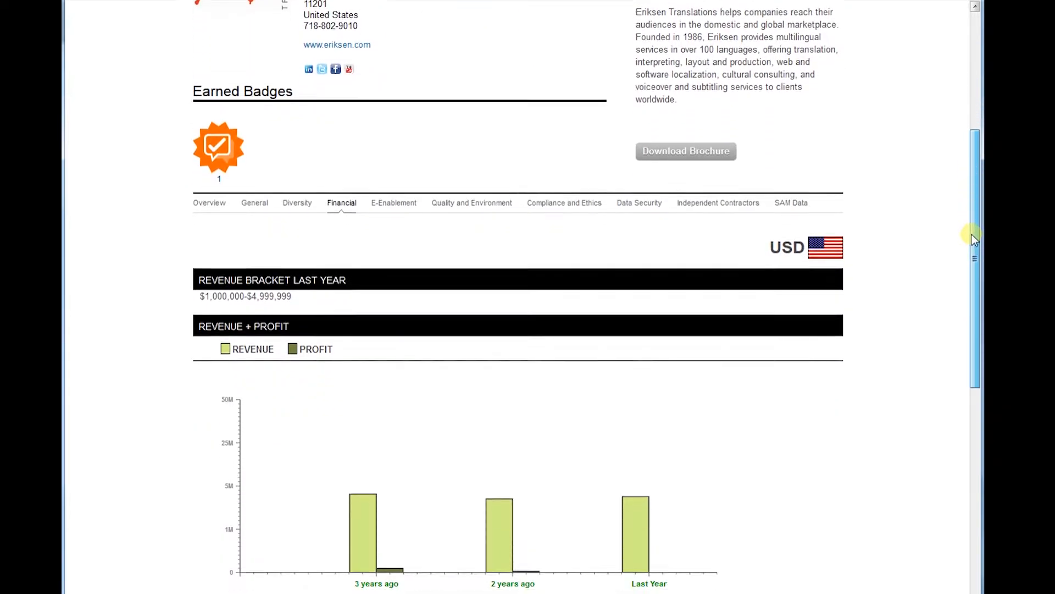
pyautogui.scroll(-3)
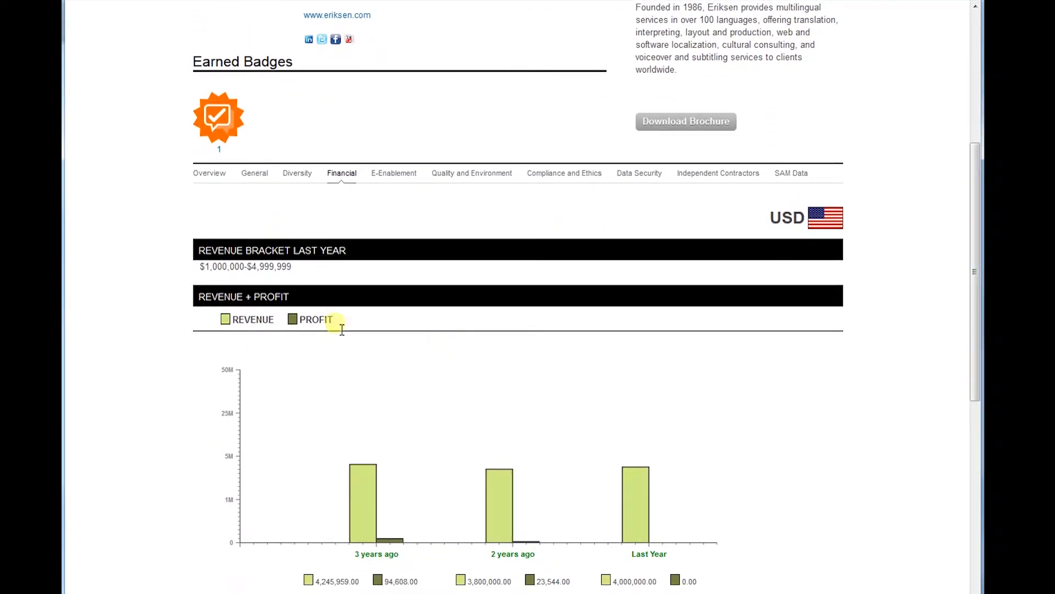
pyautogui.moveTo(161, 294)
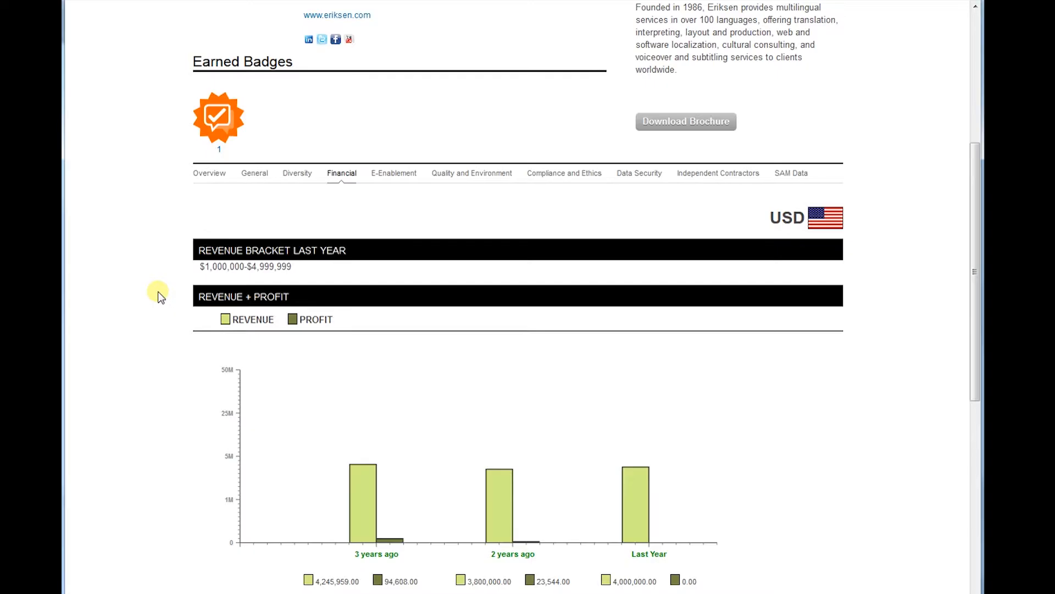
pyautogui.moveTo(195, 266)
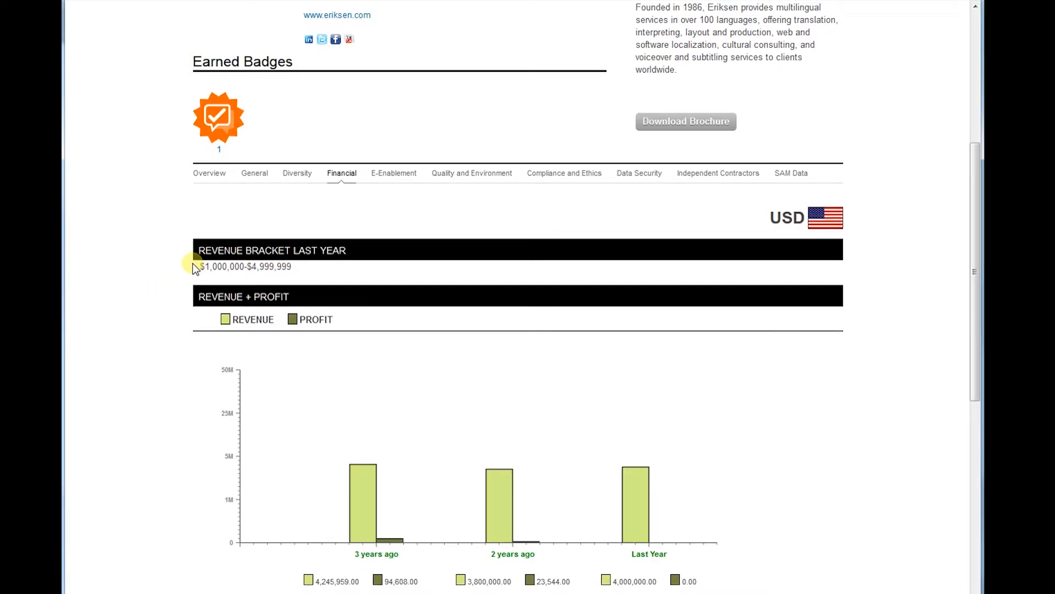
pyautogui.moveTo(176, 324)
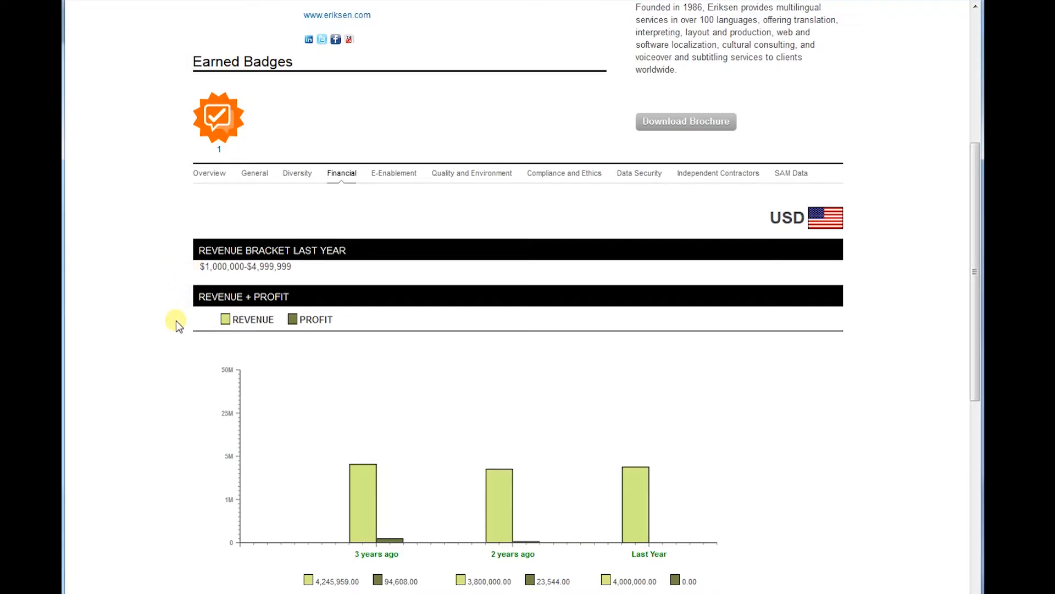
pyautogui.scroll(-3)
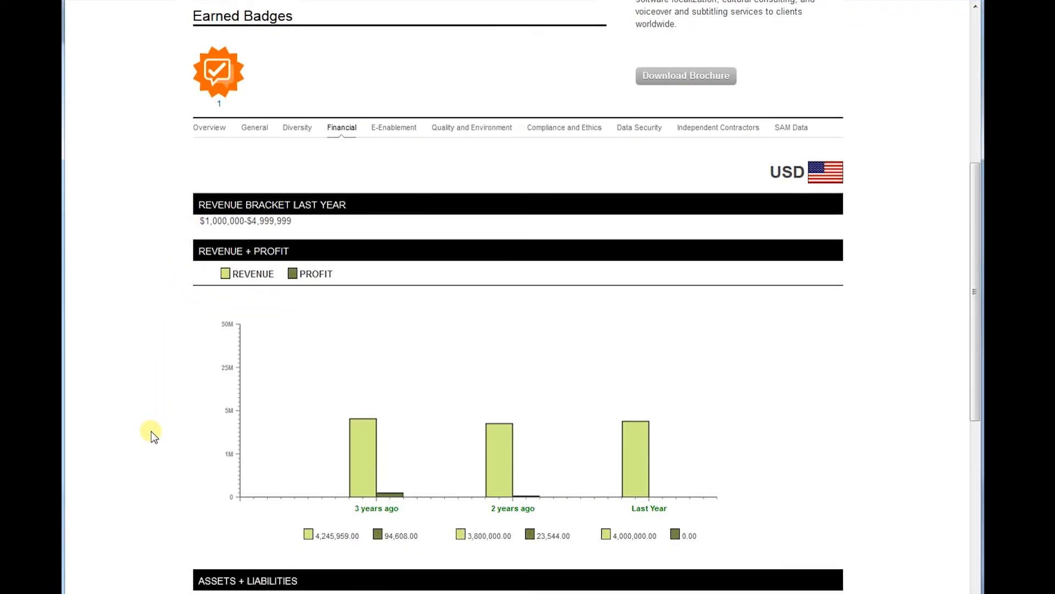
# Scroll to the Assets + Liabilities chart and the Balance Sheets + Income Statements view link.
pyautogui.scroll(-3)
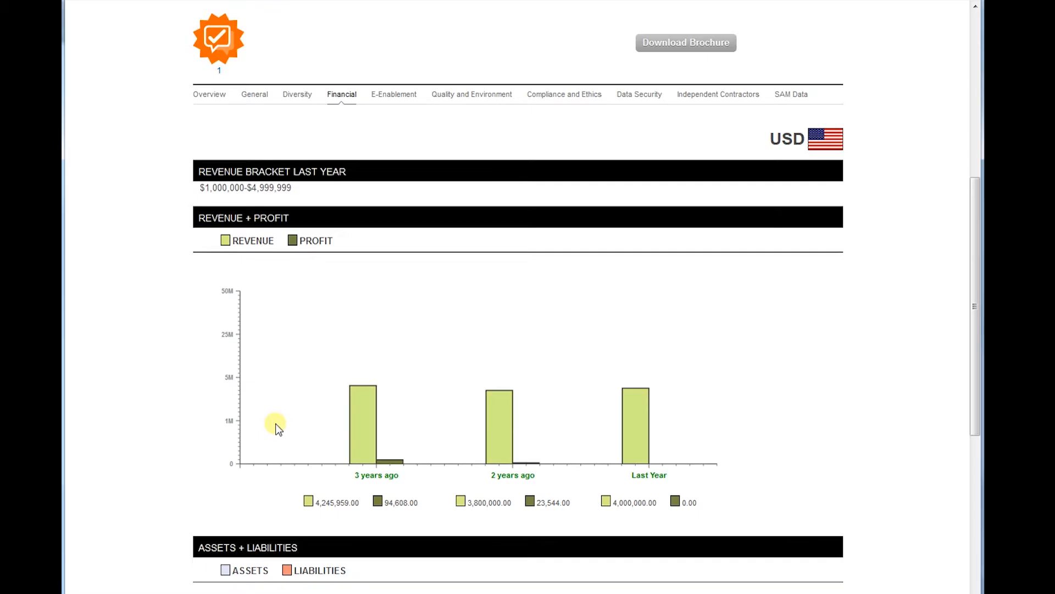
pyautogui.moveTo(666, 448)
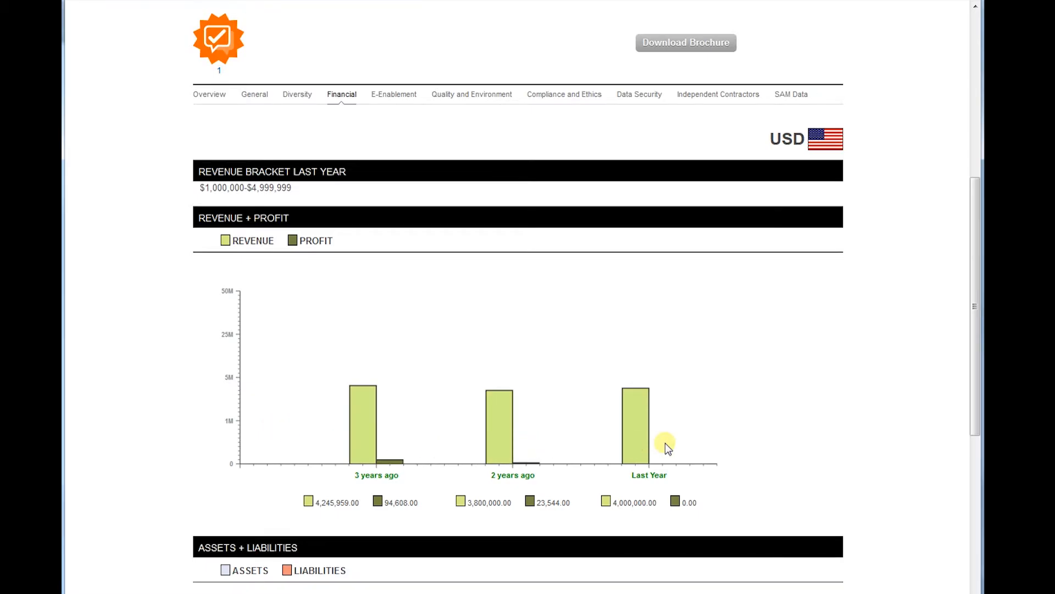
pyautogui.moveTo(156, 471)
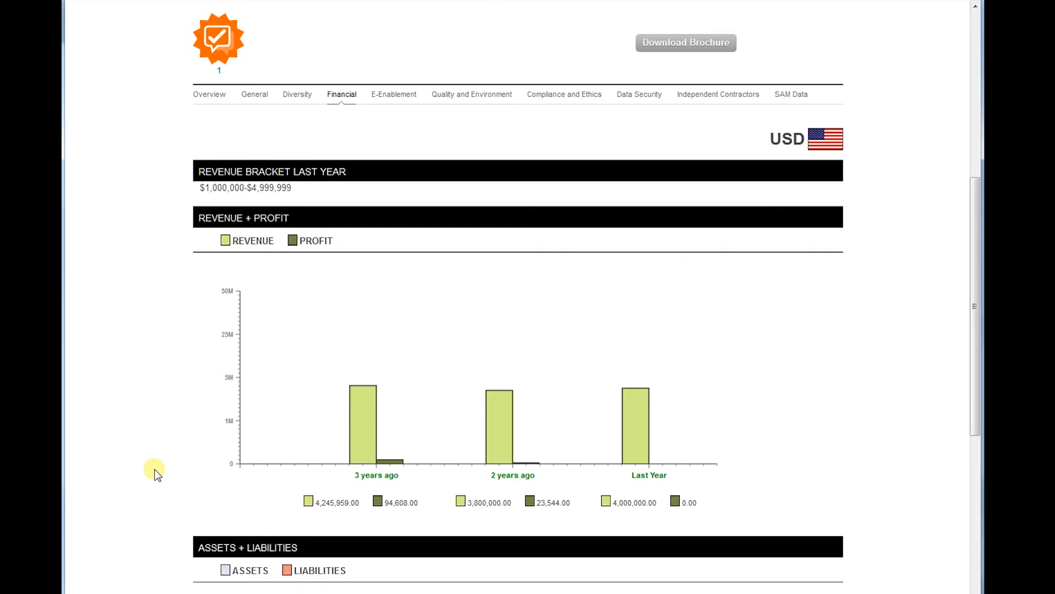
pyautogui.scroll(-3)
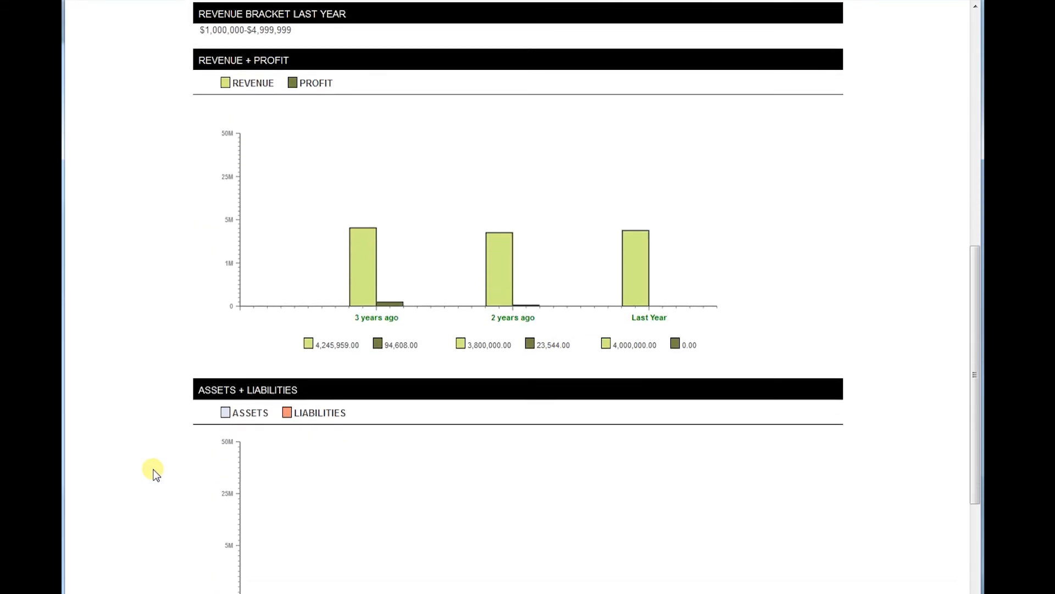
pyautogui.scroll(-3)
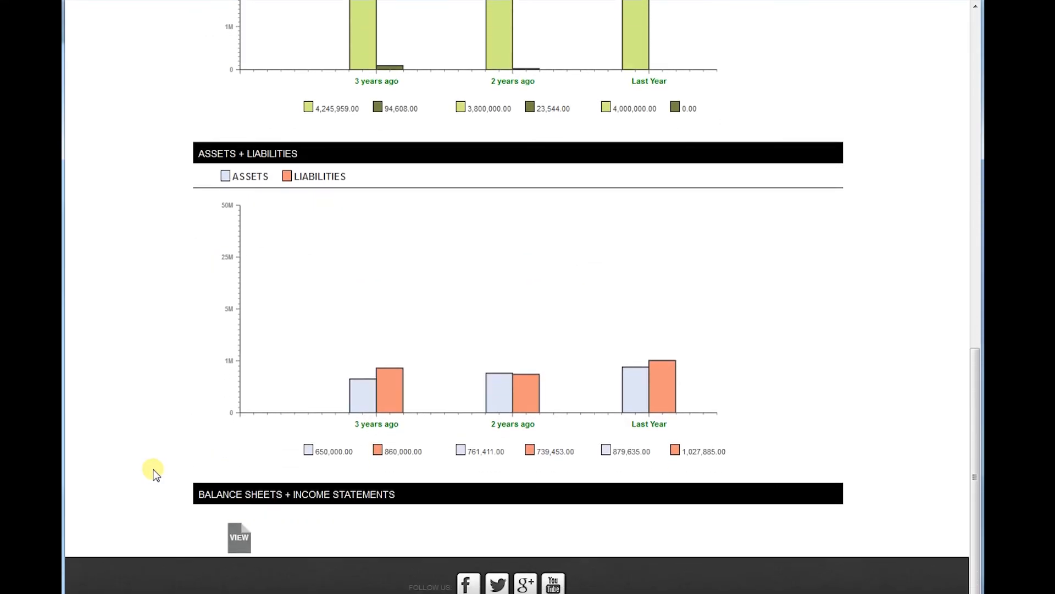